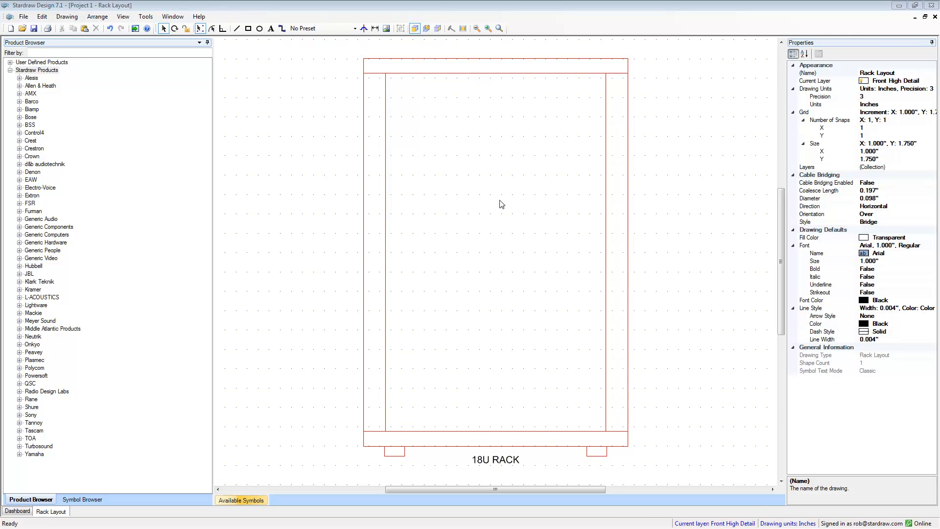
mouse_move(51, 512)
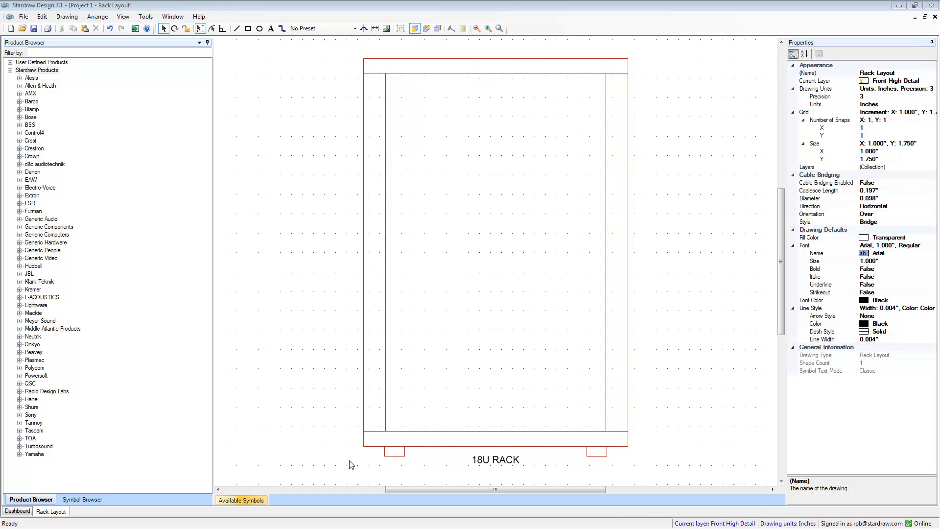
mouse_move(575, 221)
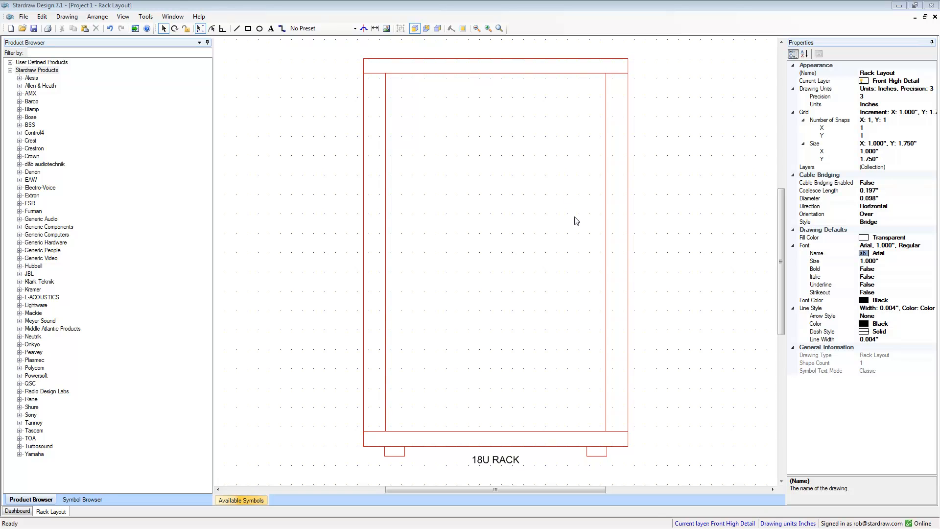
mouse_move(395, 219)
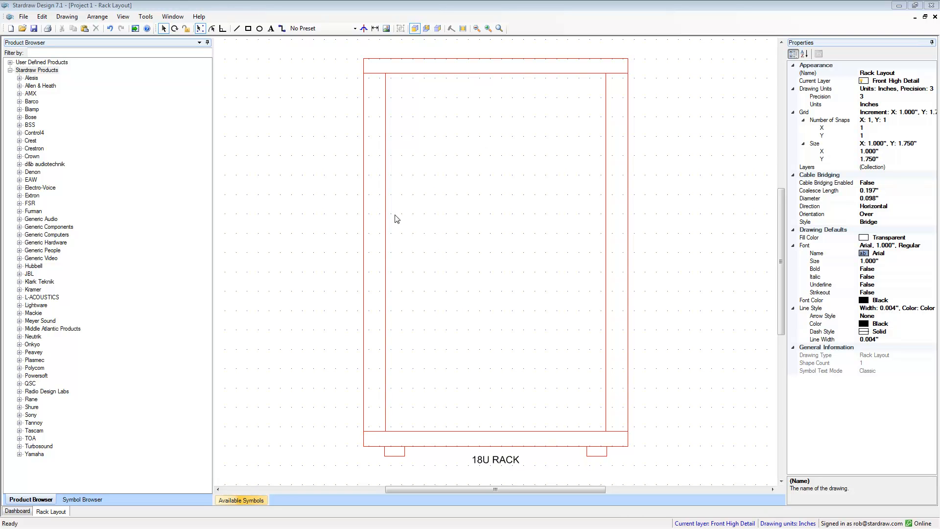
mouse_move(394, 221)
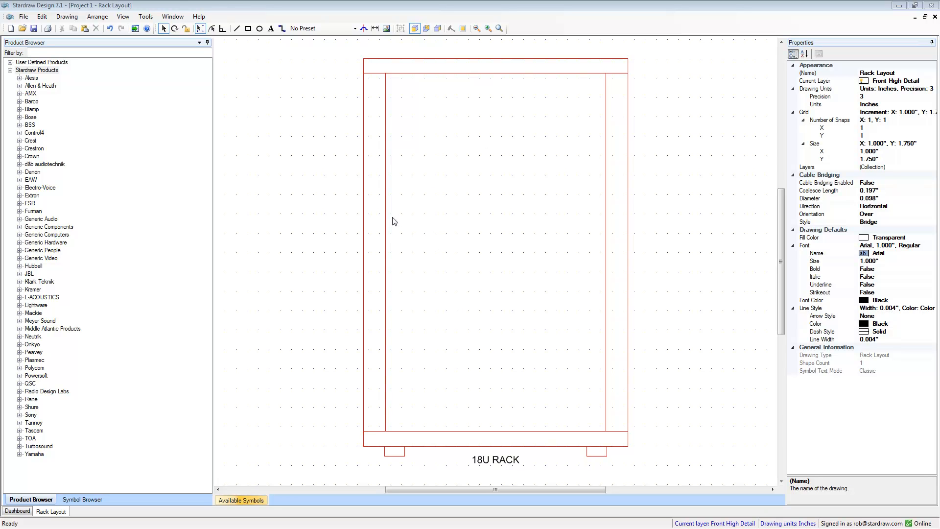
mouse_move(394, 275)
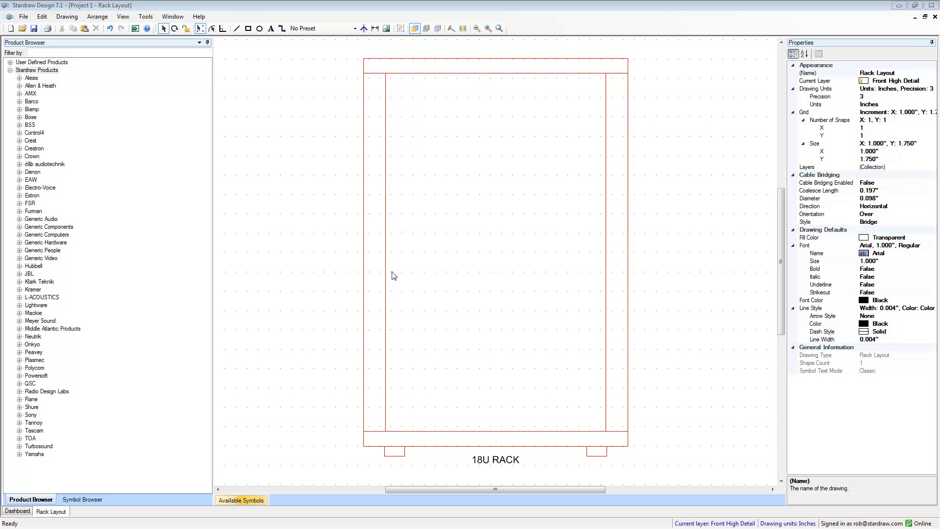
mouse_move(437, 278)
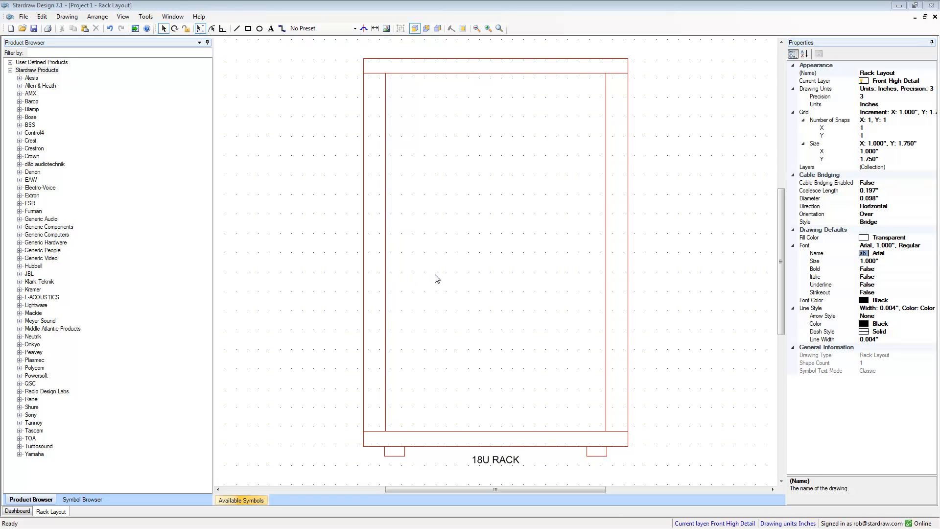
mouse_move(474, 245)
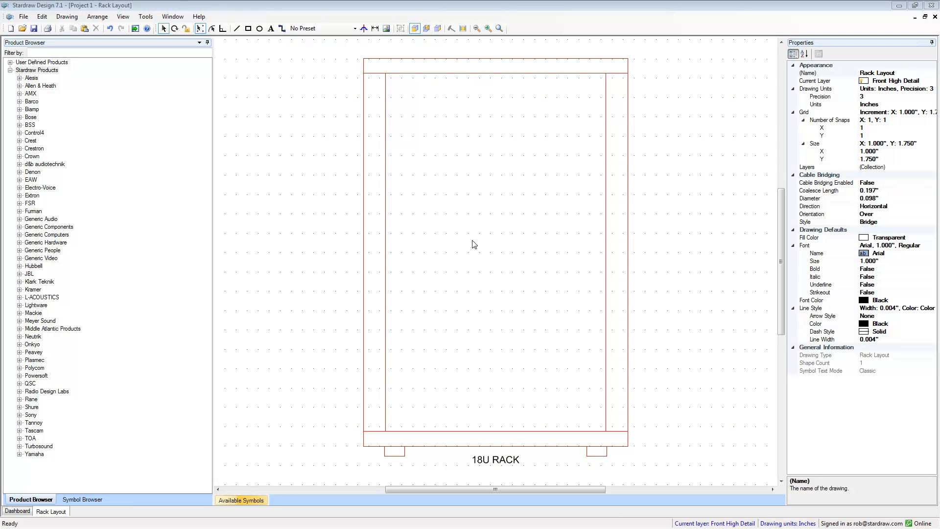
mouse_move(159, 165)
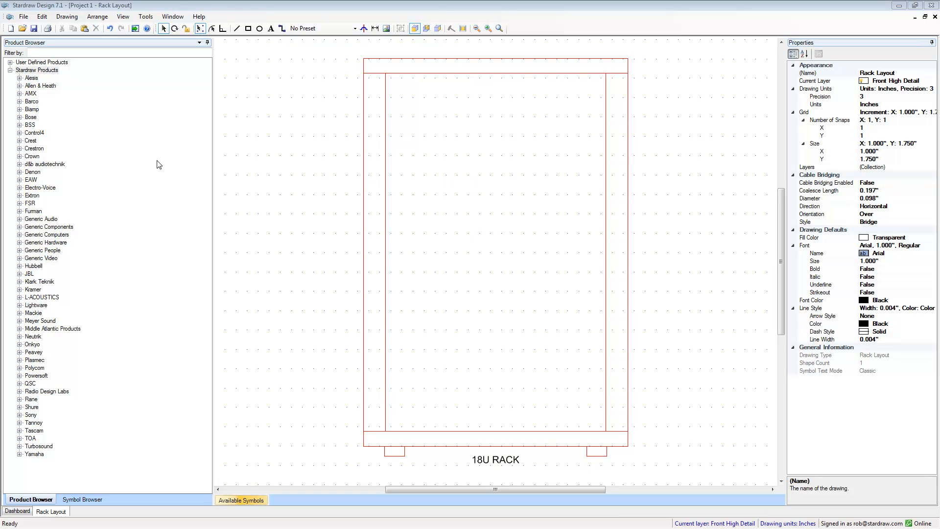
Step: Expand Crestron > Commercial Products > Digital Media in the Product Browser to list DM switchers
left_click(20, 148)
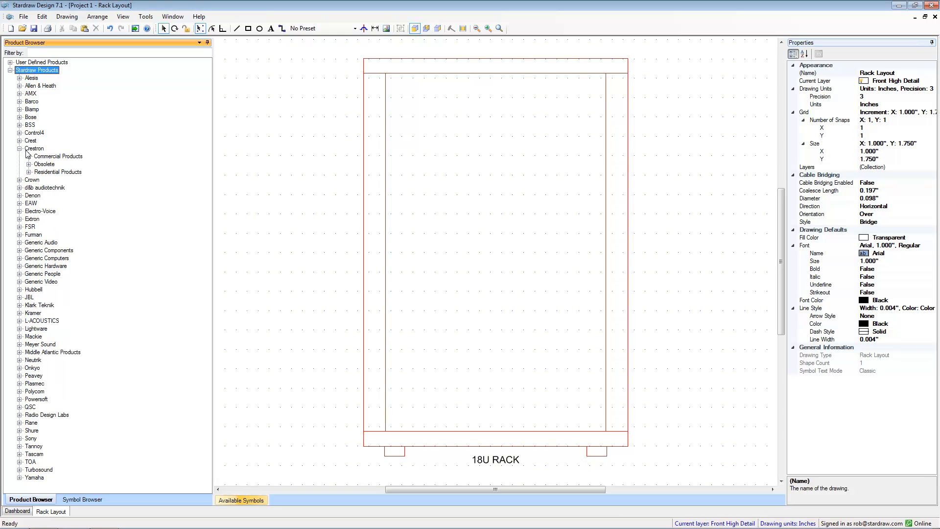
left_click(20, 148)
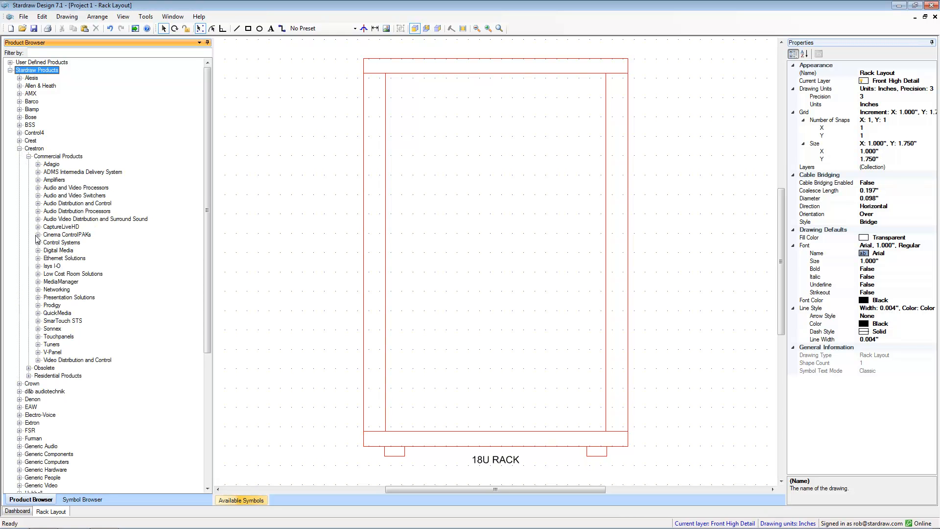
left_click(37, 250)
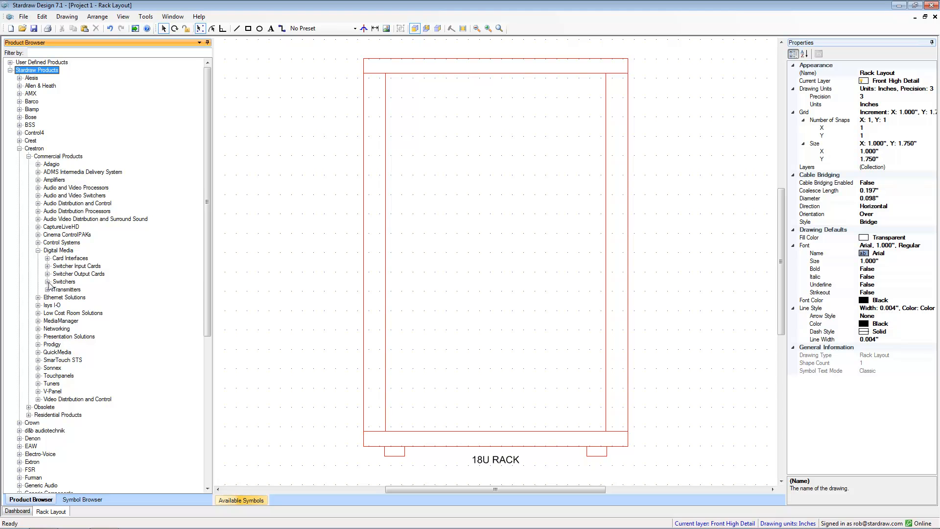
left_click(49, 281)
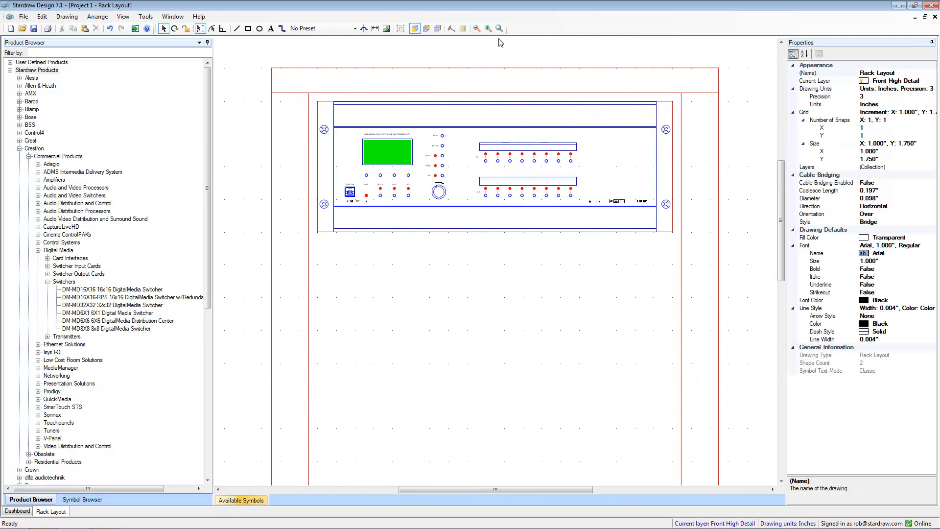
Step: Switch to the Rear High Detail view and drag a Switcher Input Card into a switcher slot
left_click(425, 28)
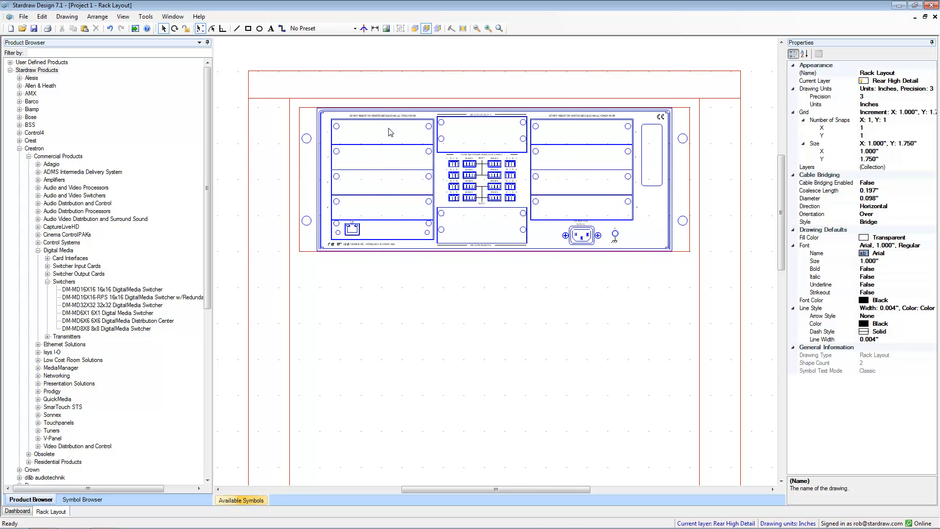
mouse_move(386, 184)
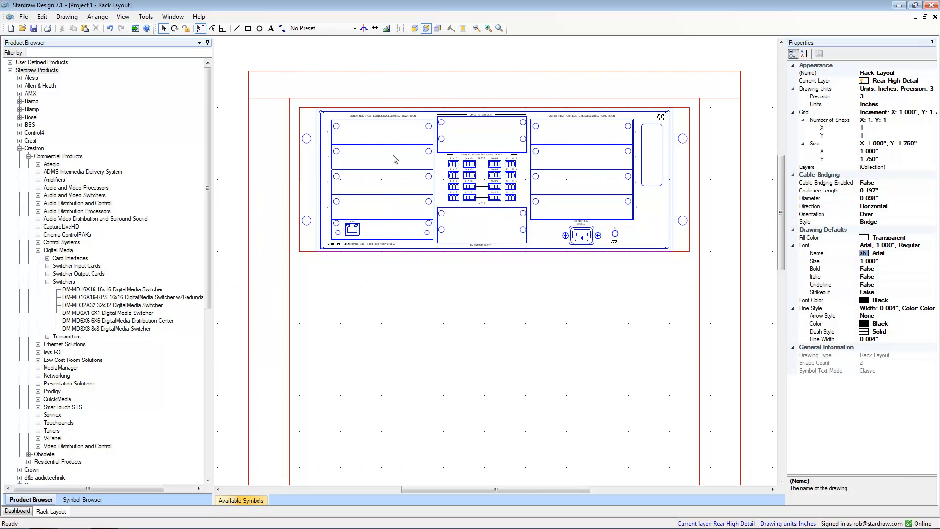
mouse_move(477, 136)
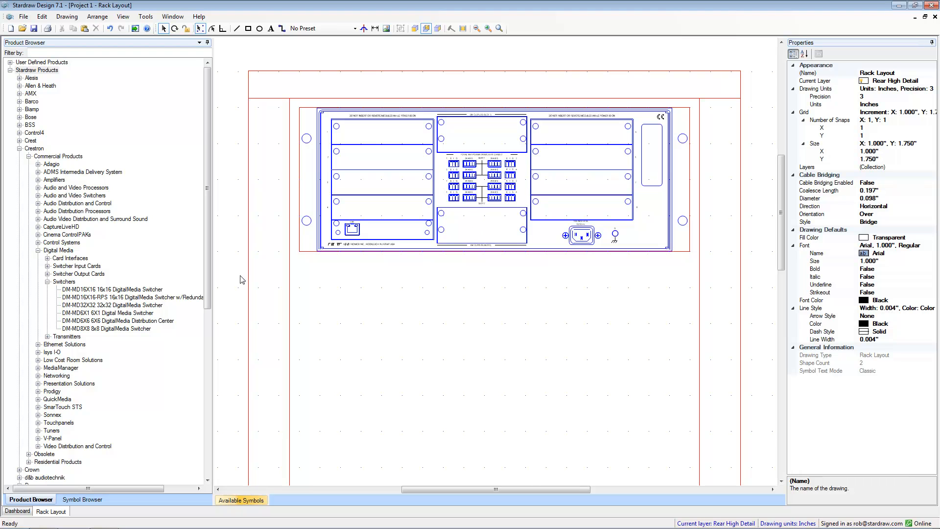
left_click(48, 265)
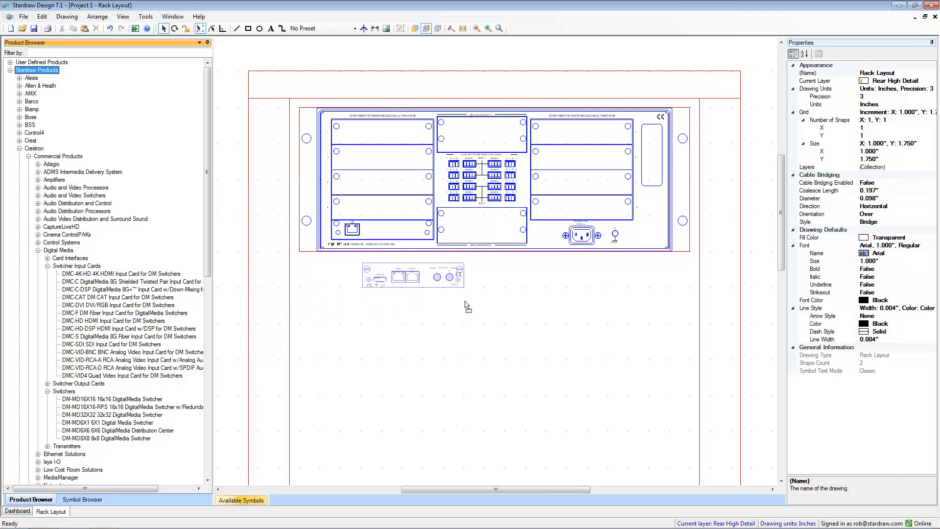
left_click_drag(411, 274, 496, 312)
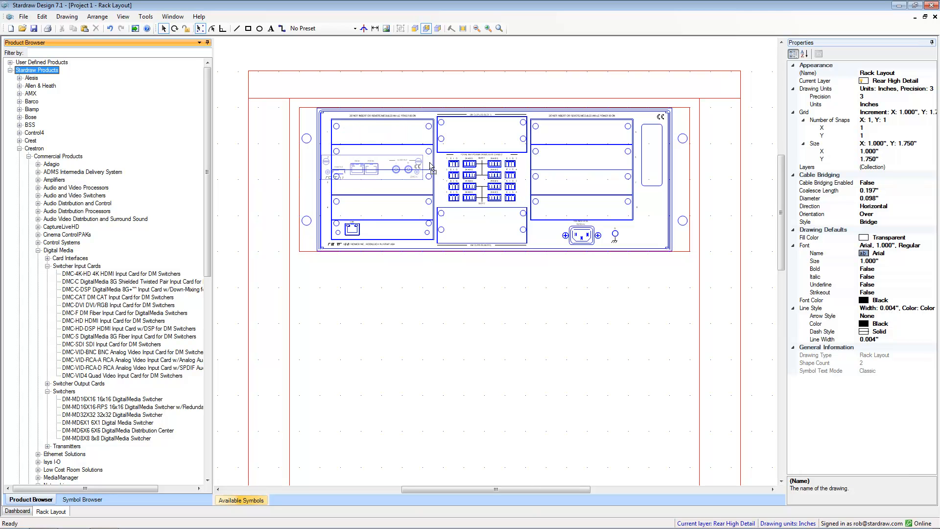
mouse_move(433, 192)
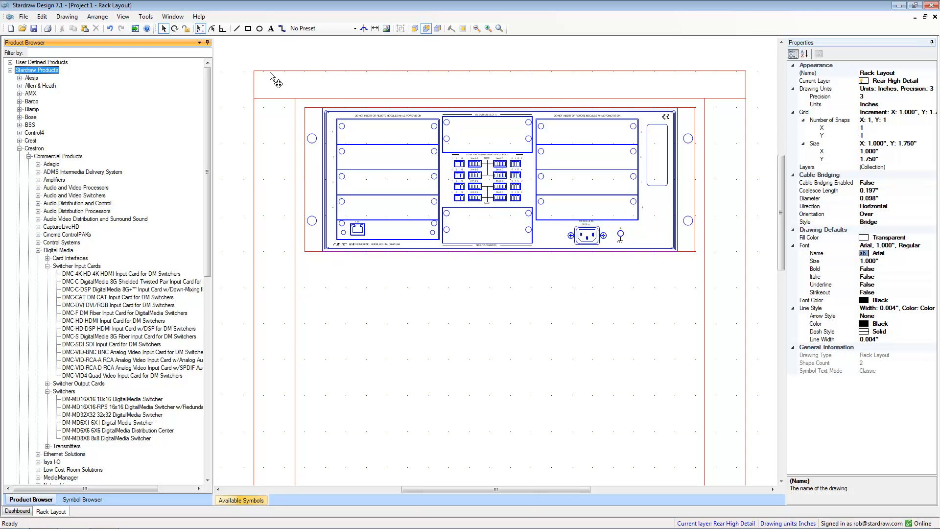
mouse_move(249, 58)
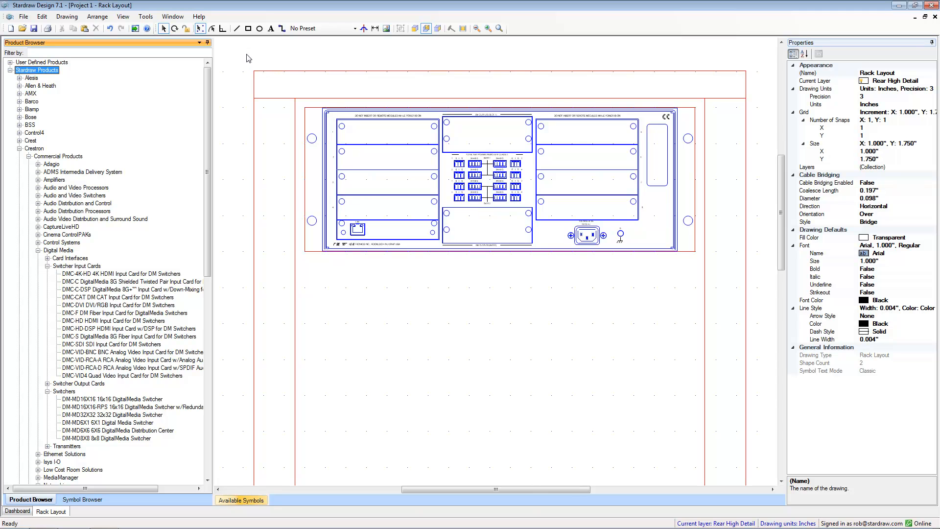
mouse_move(201, 28)
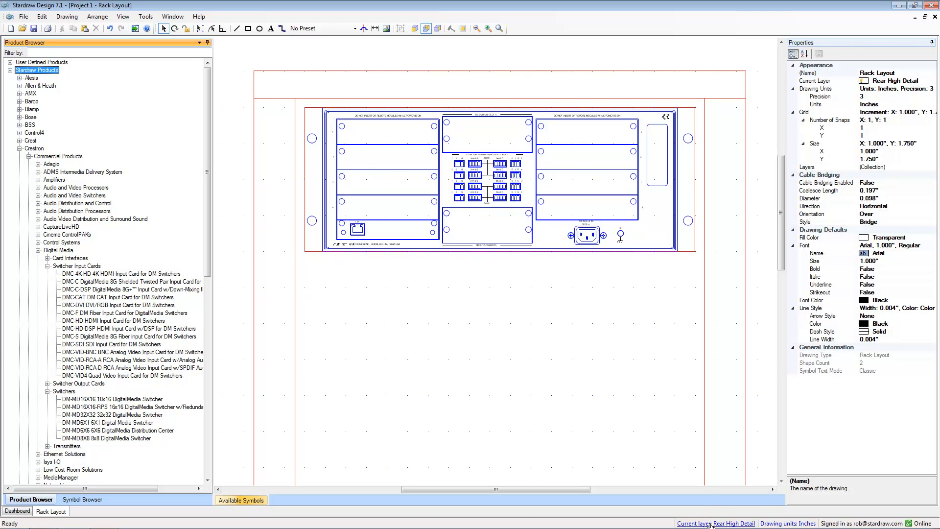
Step: Tick Displayed for the Module Targets layer in Rack Layout Layers and close the dialog
left_click(715, 523)
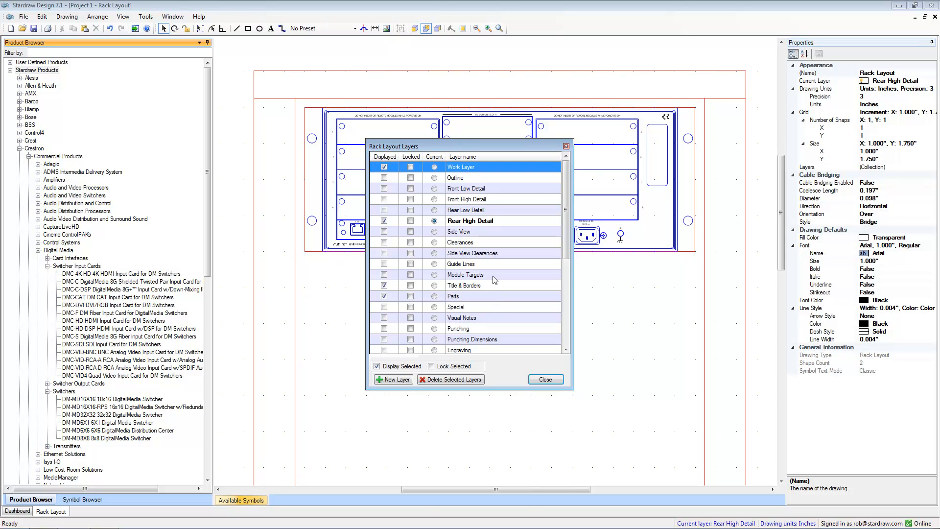
left_click(467, 275)
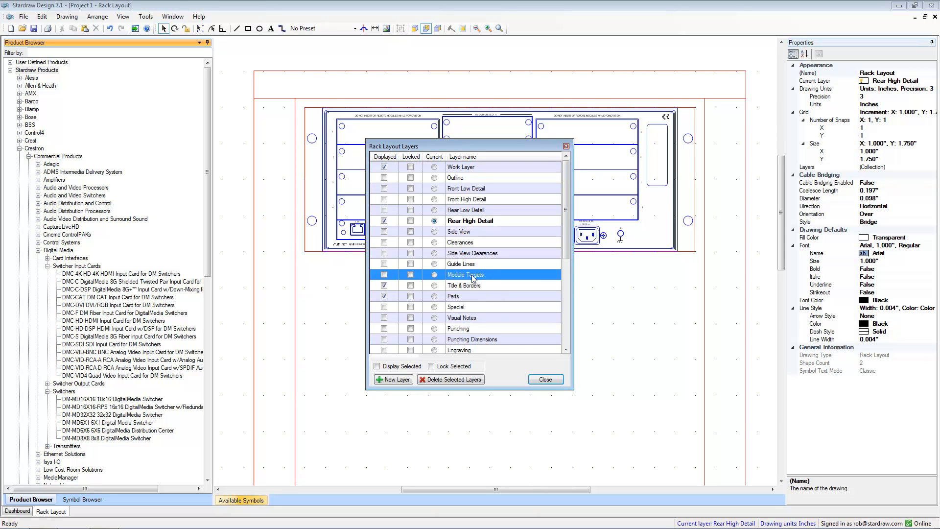
left_click(384, 275)
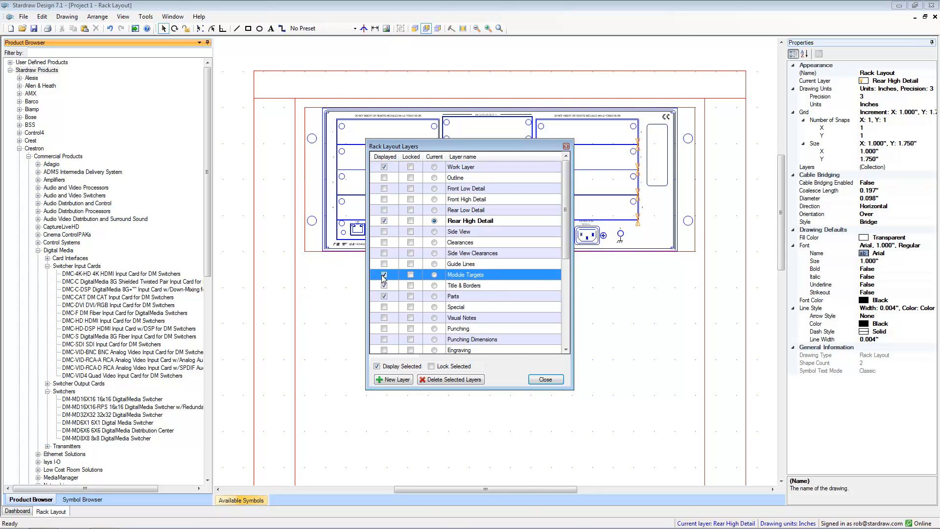
left_click(544, 379)
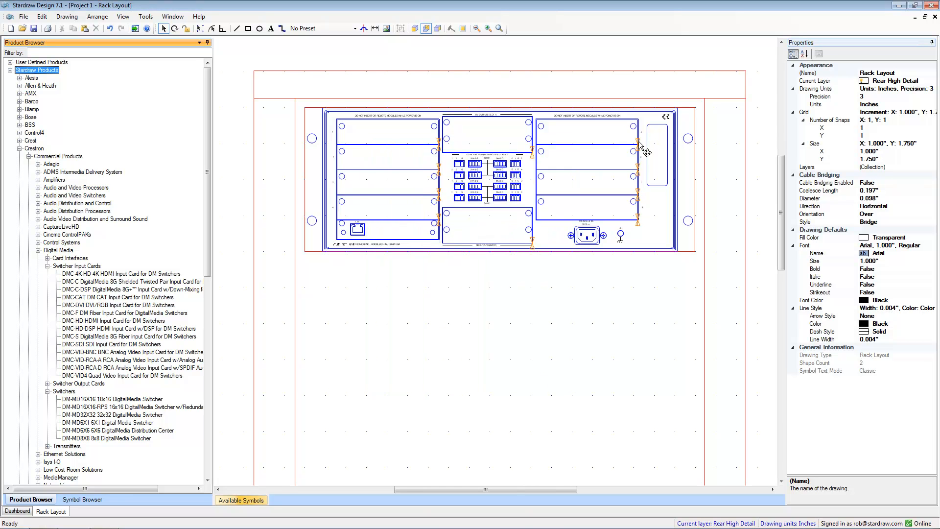
mouse_move(637, 203)
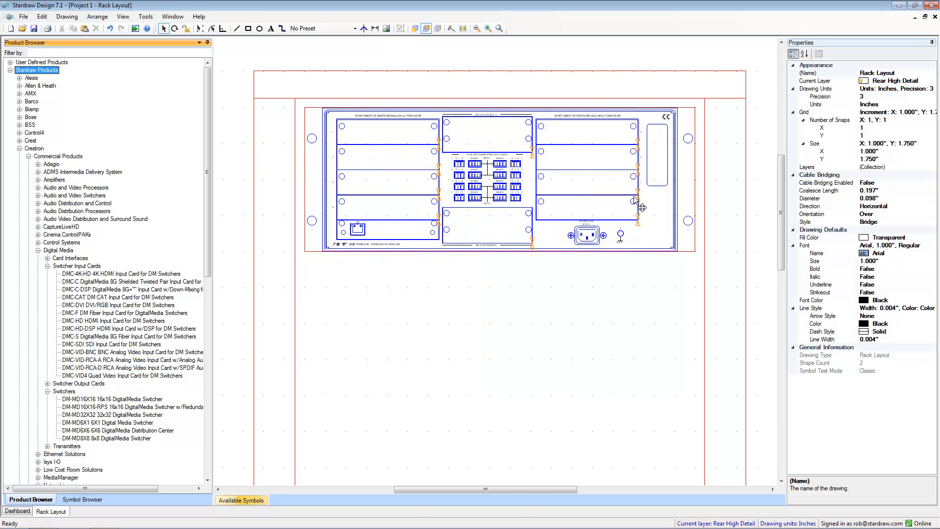
mouse_move(642, 251)
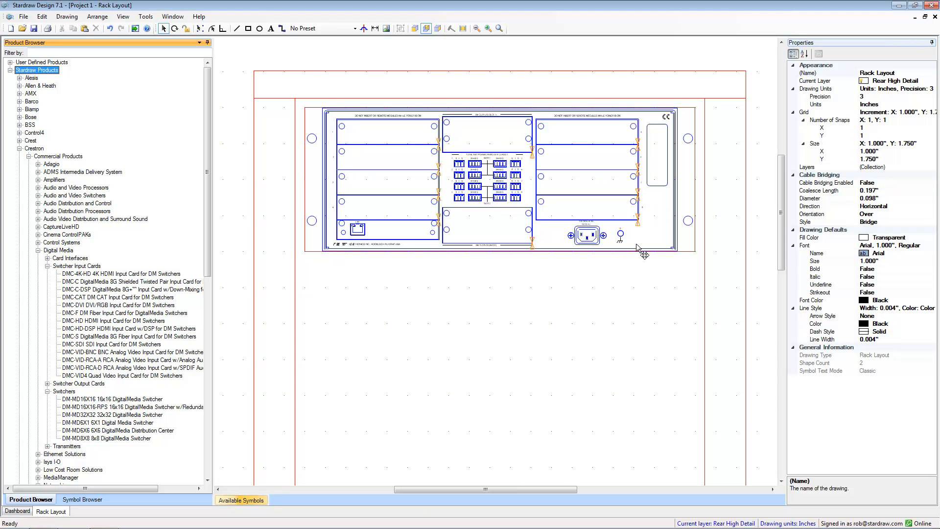
mouse_move(441, 153)
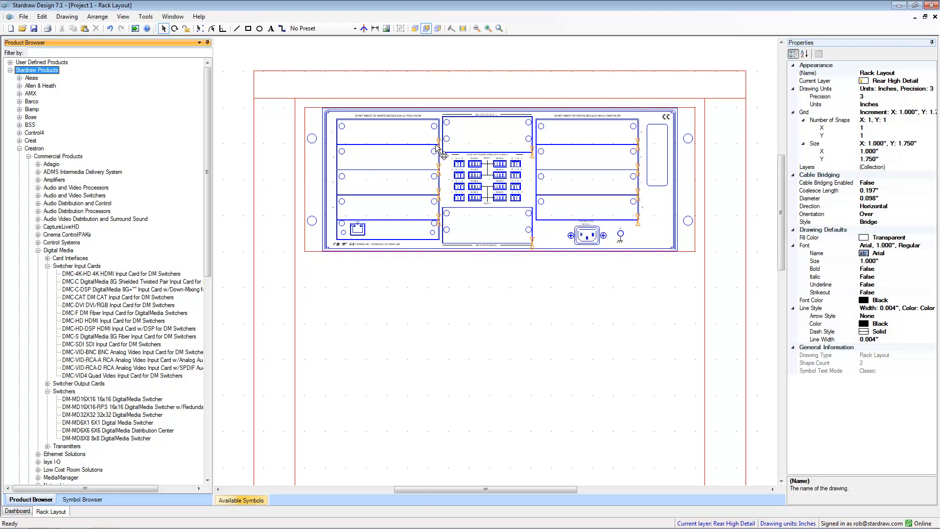
mouse_move(416, 141)
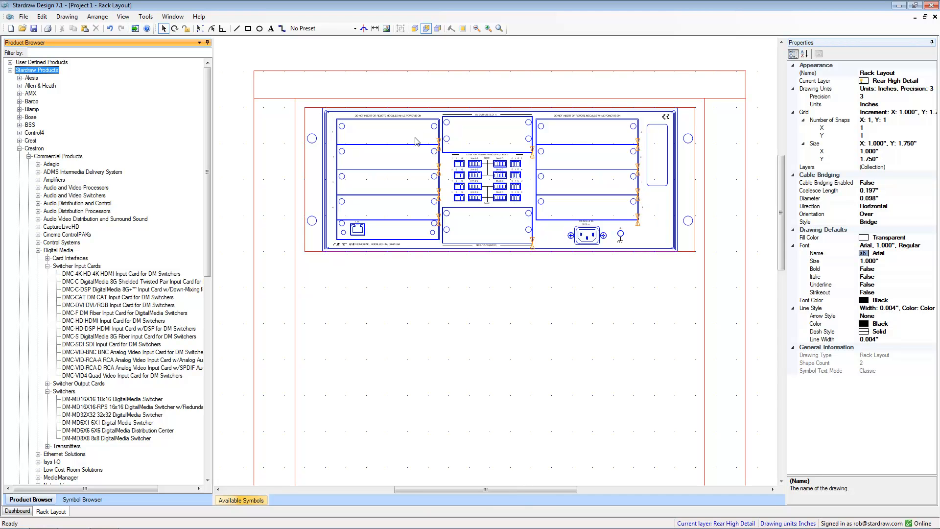
mouse_move(422, 181)
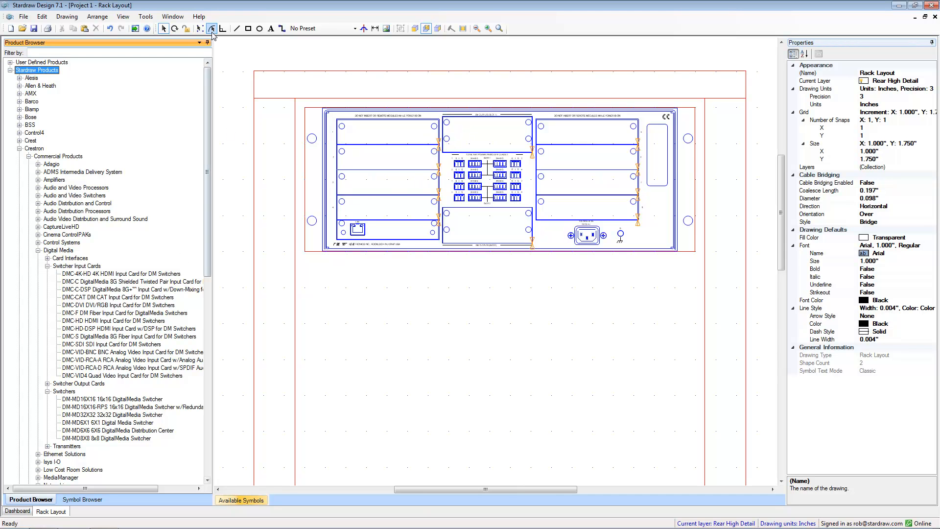
mouse_move(211, 29)
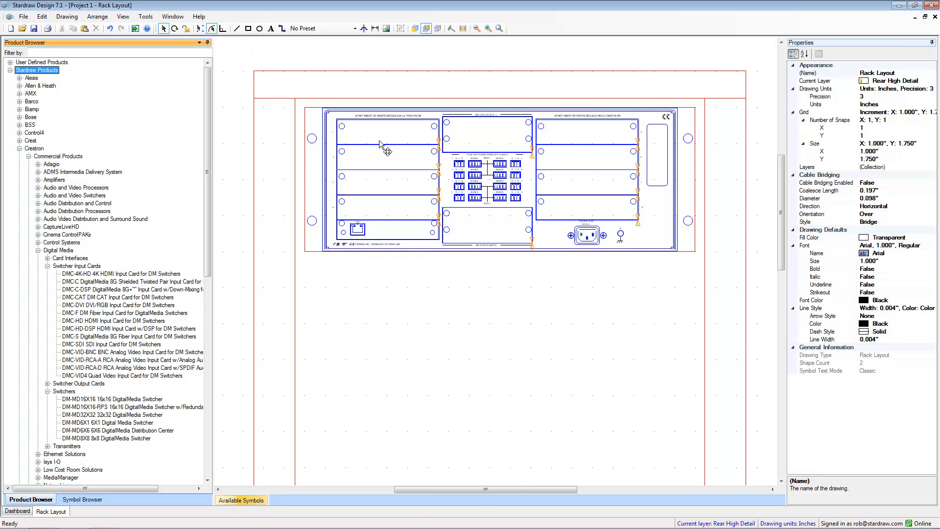
mouse_move(440, 148)
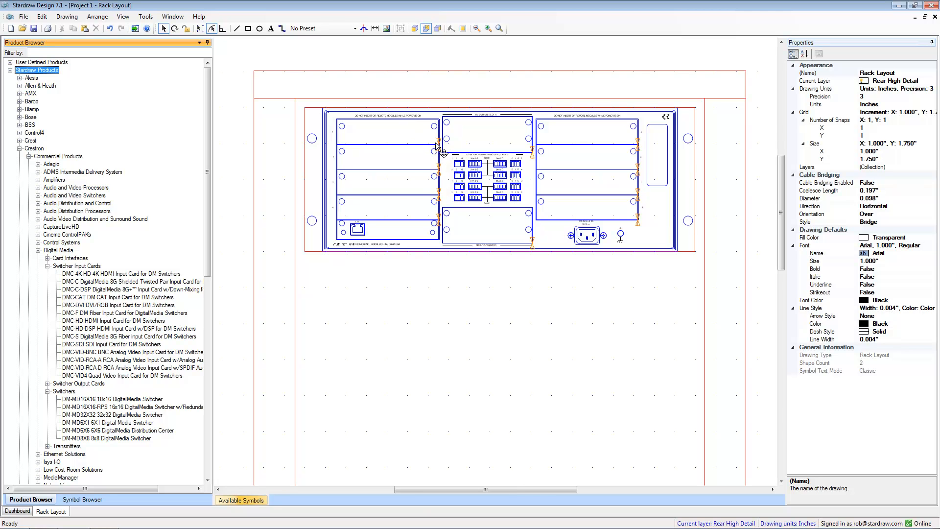
mouse_move(418, 186)
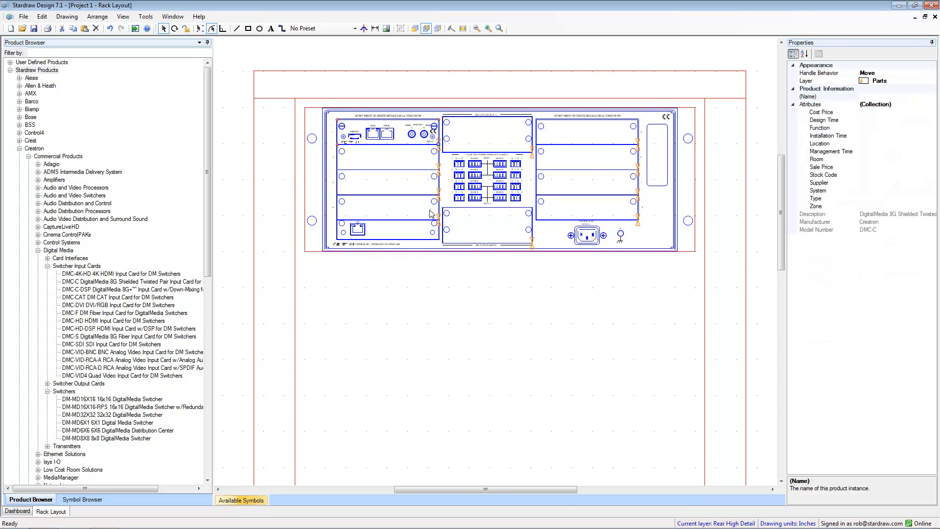
mouse_move(343, 242)
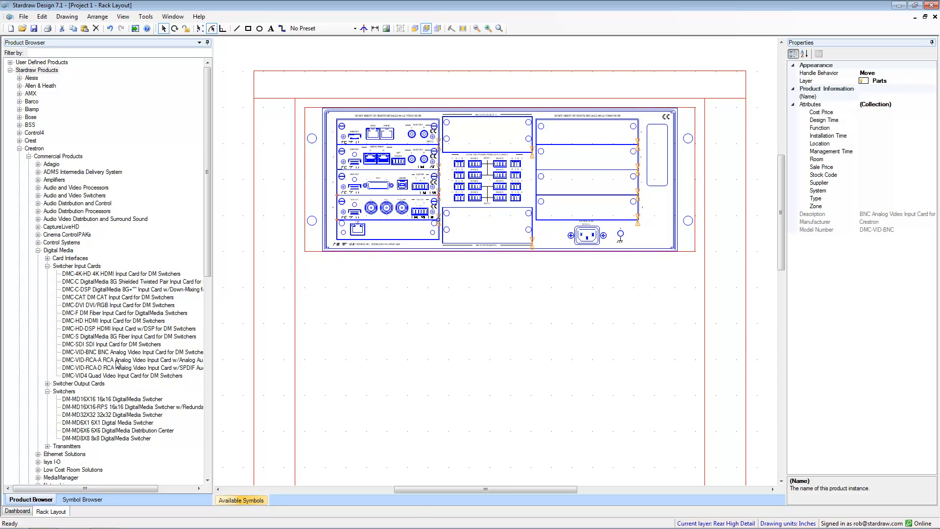
Step: Expand Switcher Output Cards and drag a DMC-CATO-HD card onto a middle switcher slot
left_click(48, 383)
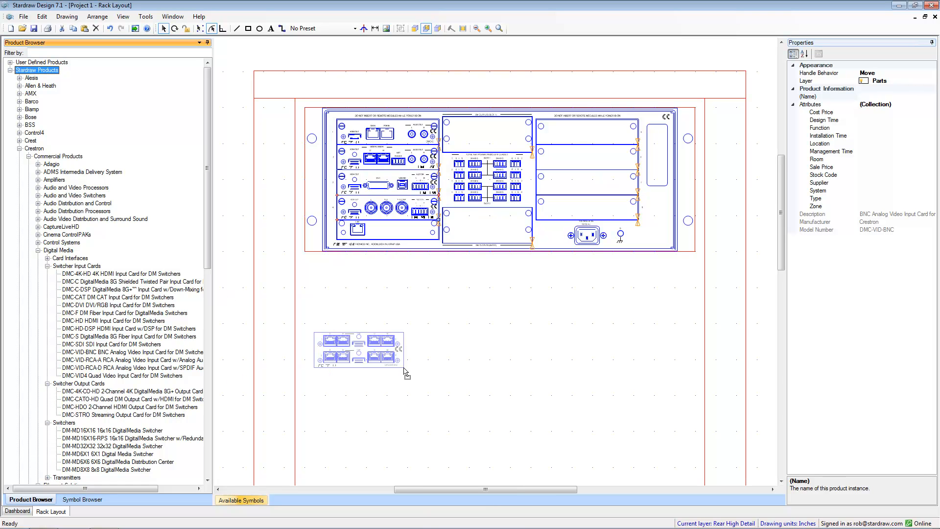
left_click_drag(360, 348, 486, 135)
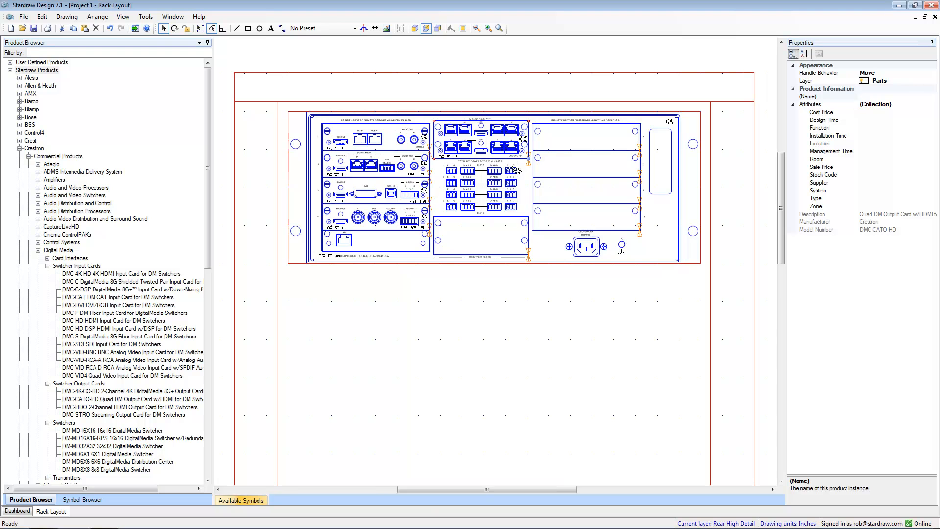
mouse_move(377, 109)
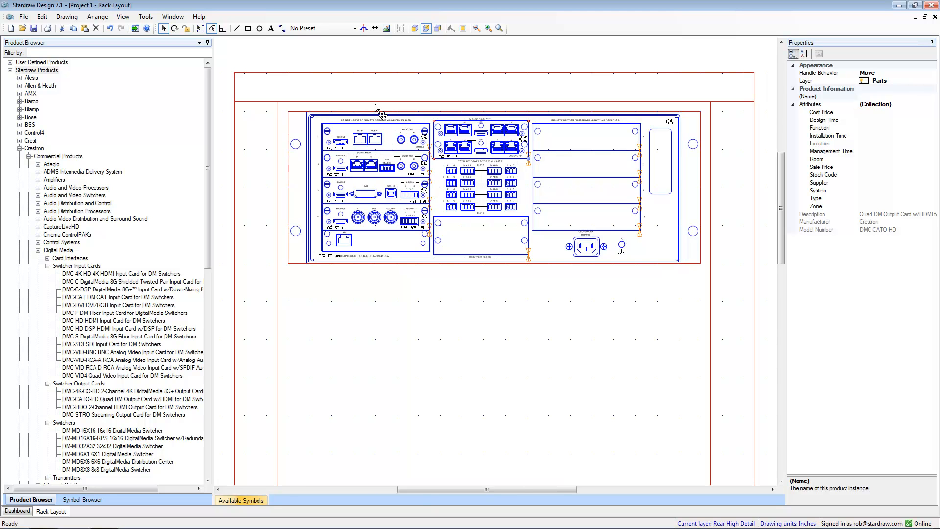
left_click(211, 28)
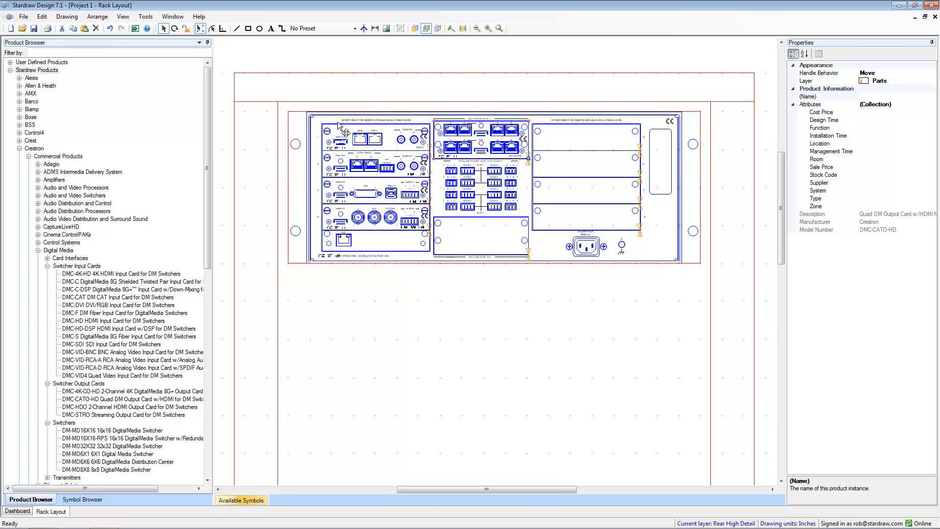
mouse_move(320, 204)
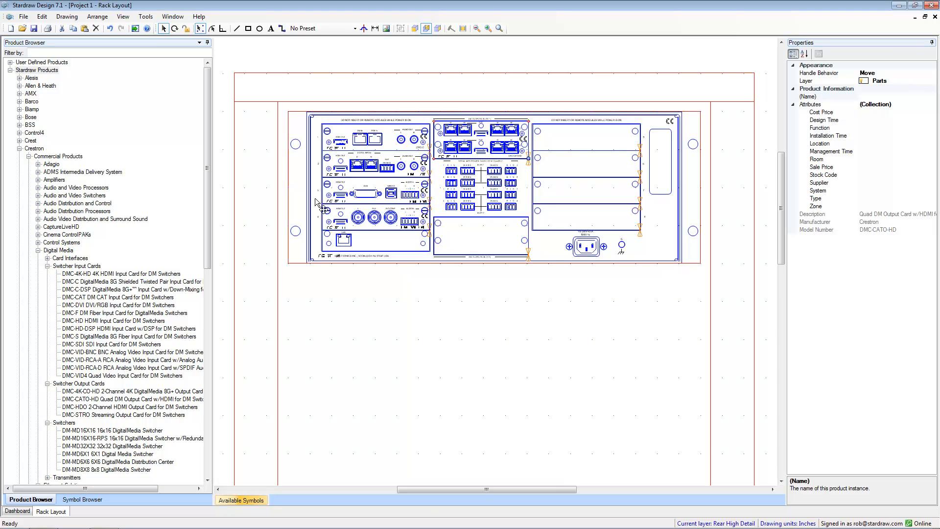
mouse_move(320, 233)
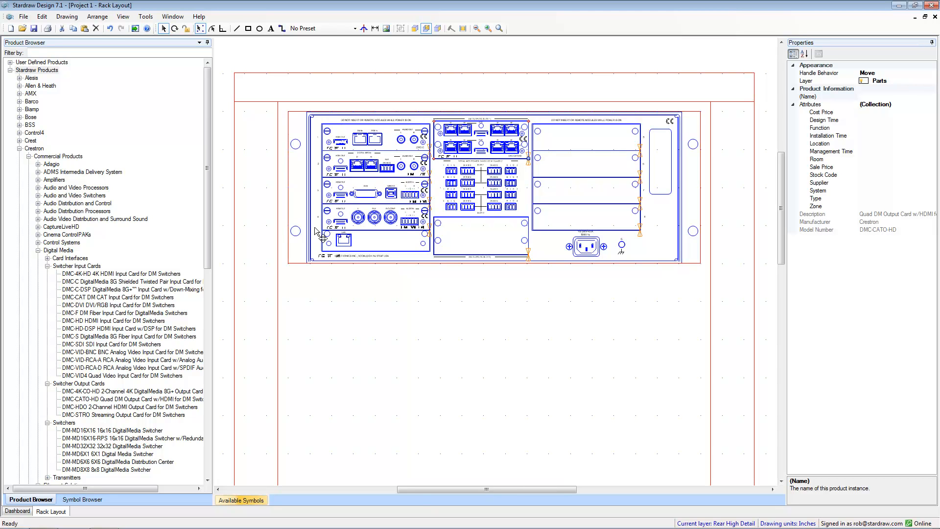
mouse_move(293, 304)
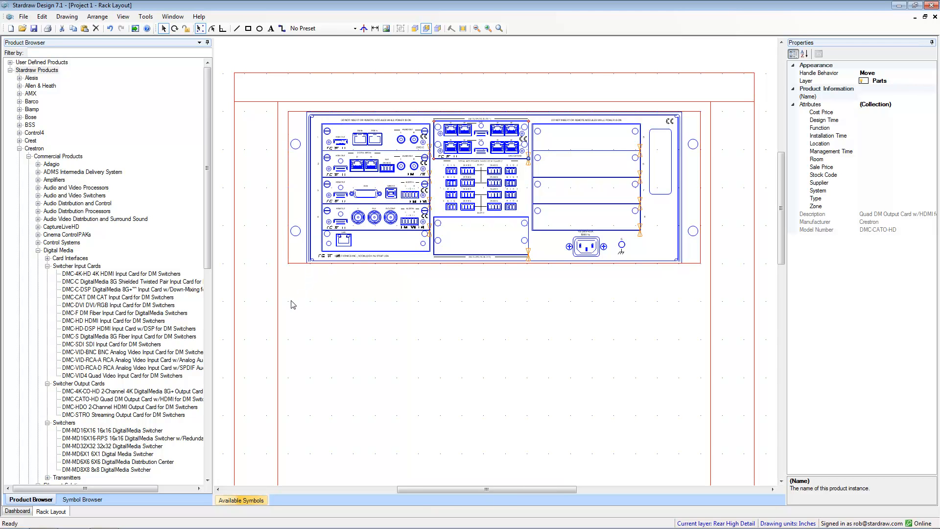
mouse_move(289, 381)
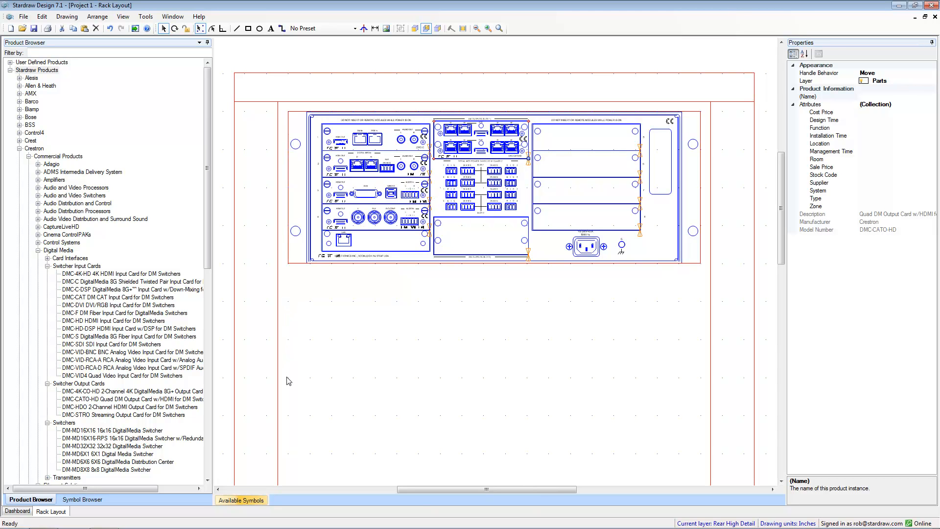
mouse_move(425, 271)
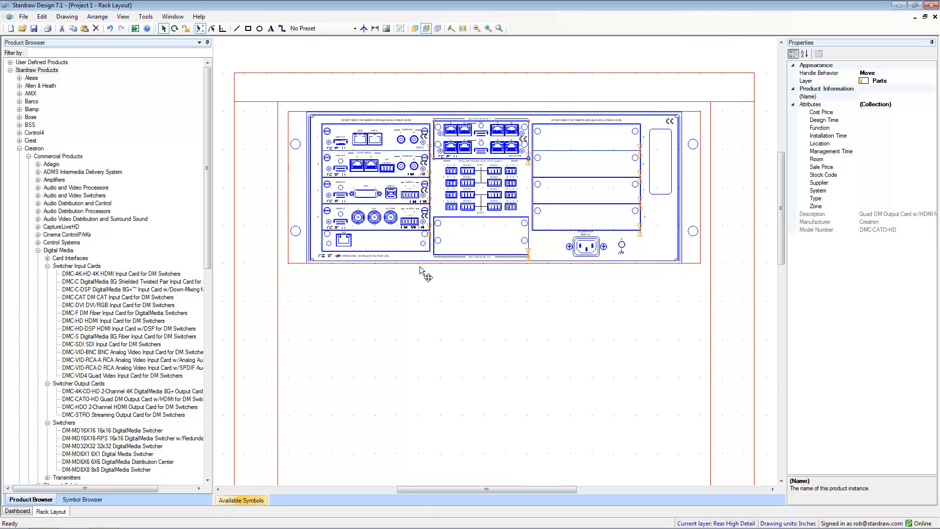